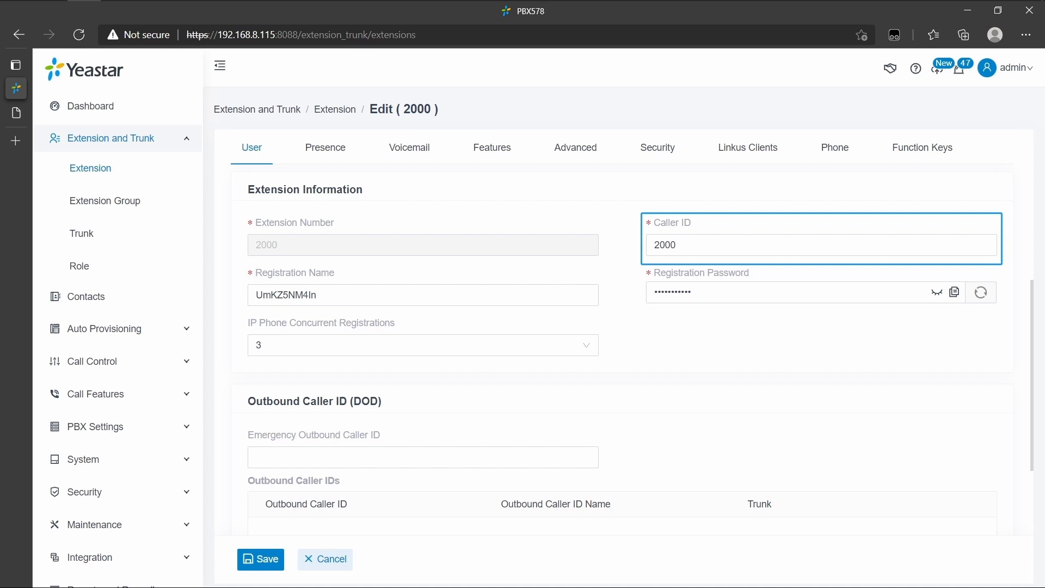
- Review extension 2000's Caller ID, Registration Password and IP Phone Concurrent Registrations on the User page
{"action": "left_click", "coordinate": [422, 295]}
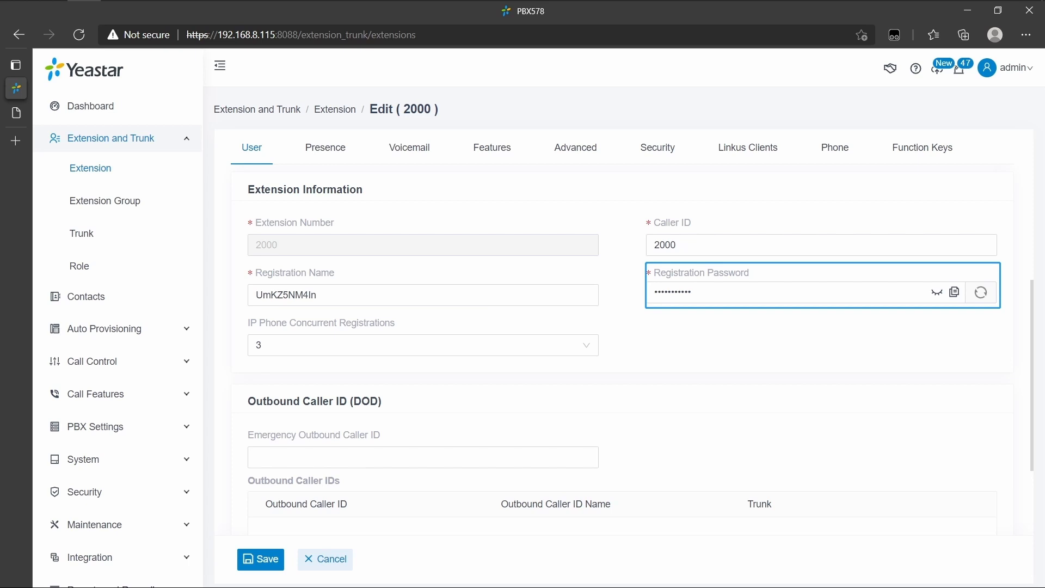
{"action": "left_click", "coordinate": [423, 345]}
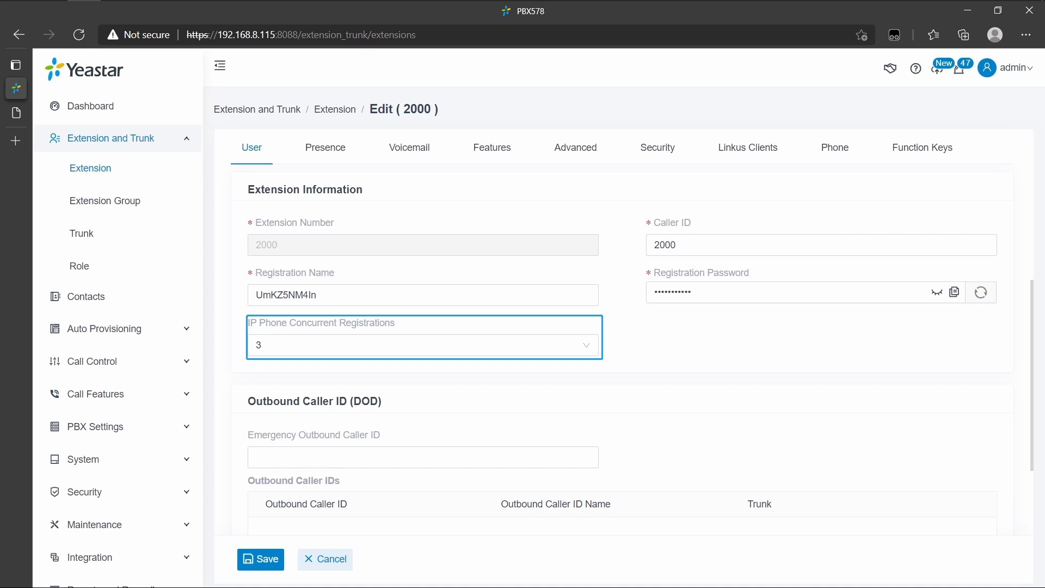
{"action": "left_click", "coordinate": [575, 147]}
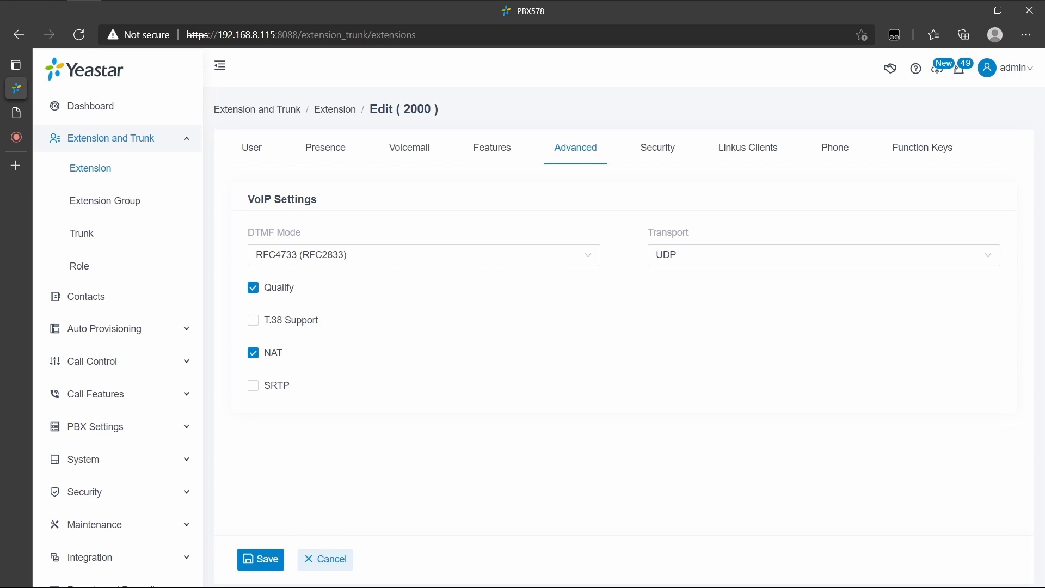
- Review RFC4733 DTMF mode, UDP transport, and the enabled Qualify and NAT options under Advanced
{"action": "left_click", "coordinate": [423, 255]}
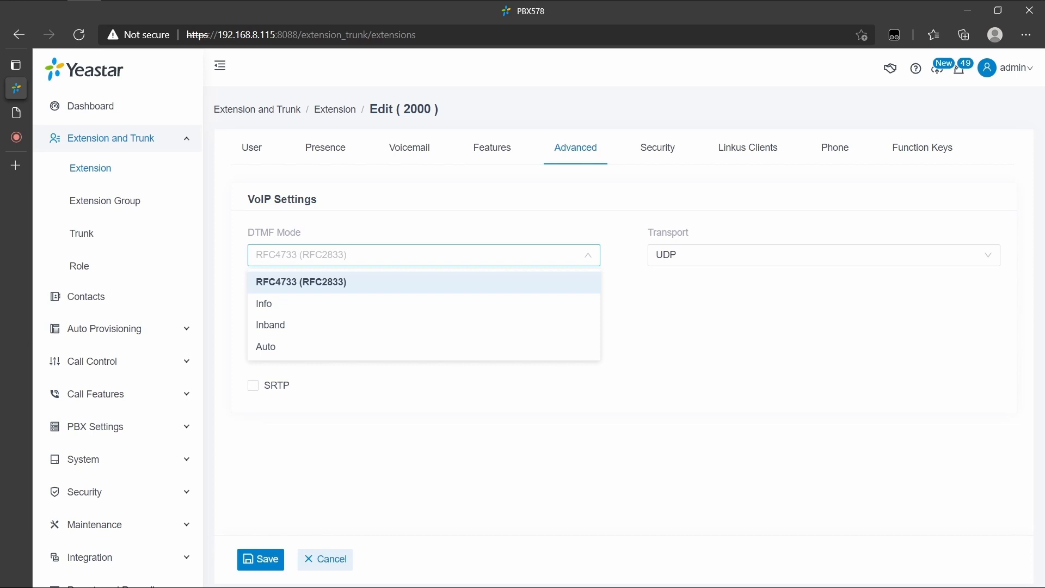
{"action": "left_click", "coordinate": [823, 254]}
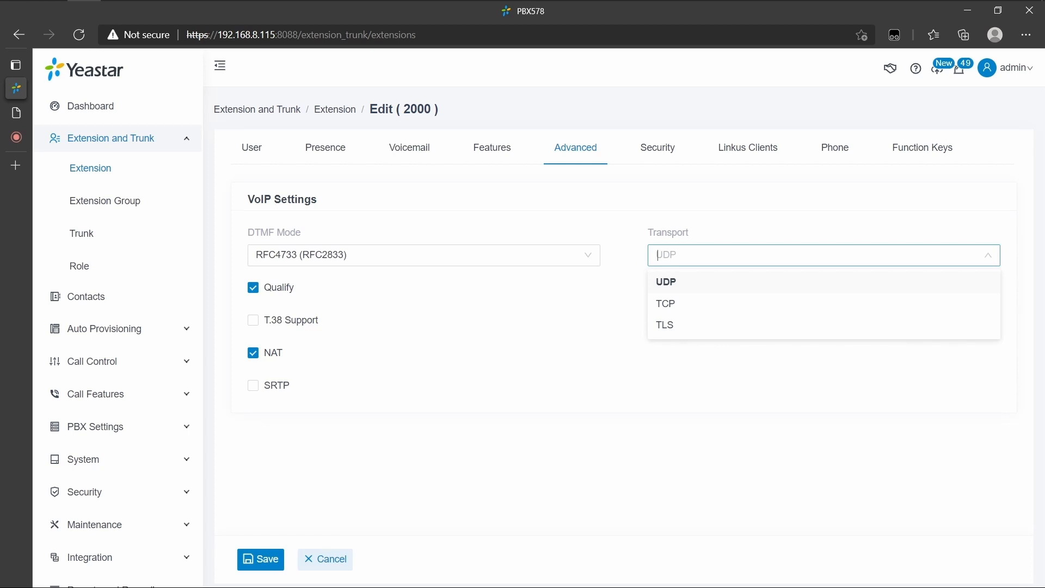
{"action": "left_click", "coordinate": [665, 281]}
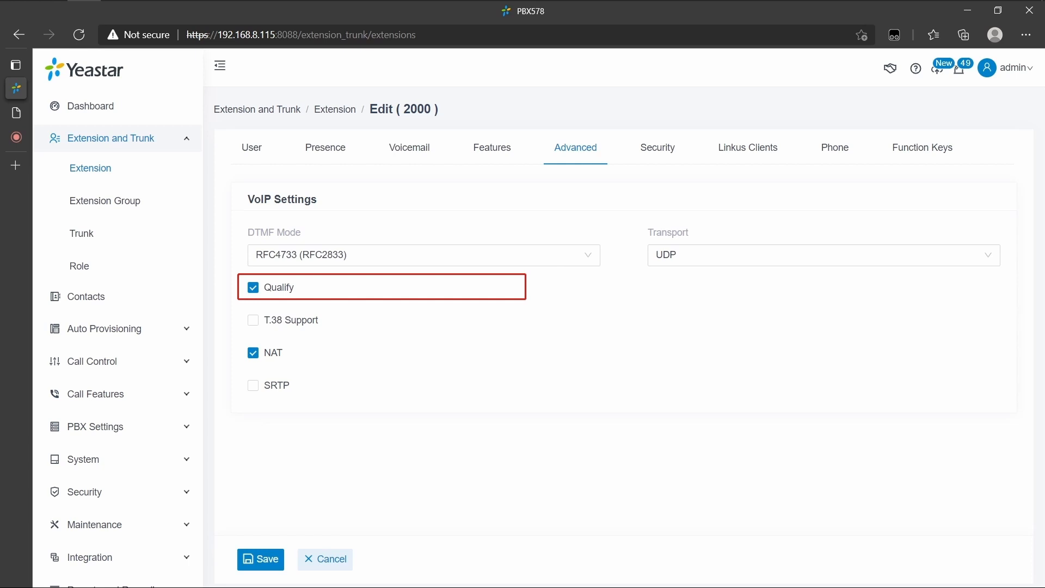
{"action": "left_click", "coordinate": [254, 352]}
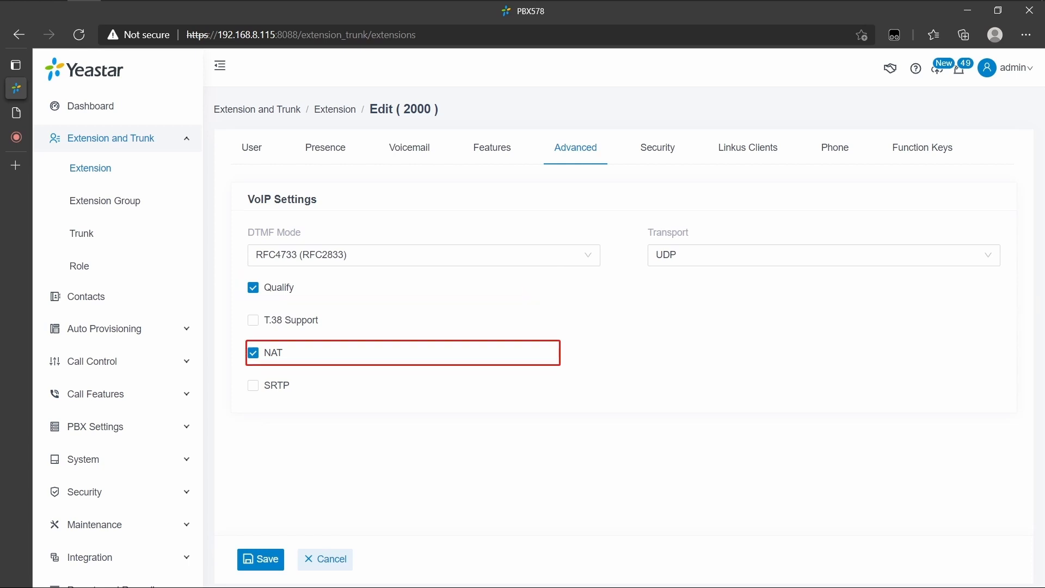
{"action": "left_click", "coordinate": [657, 147]}
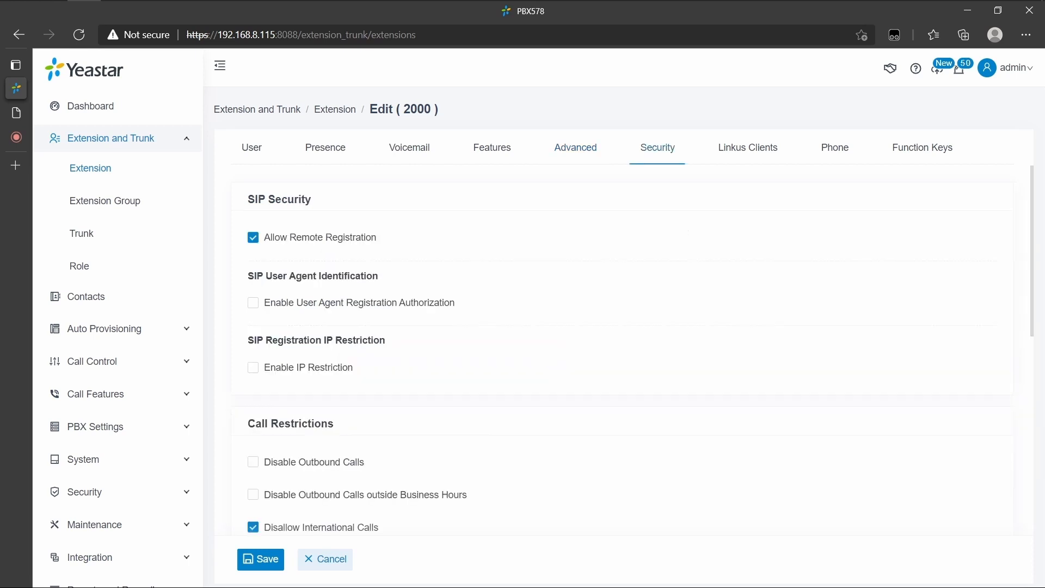
{"action": "left_click", "coordinate": [252, 236]}
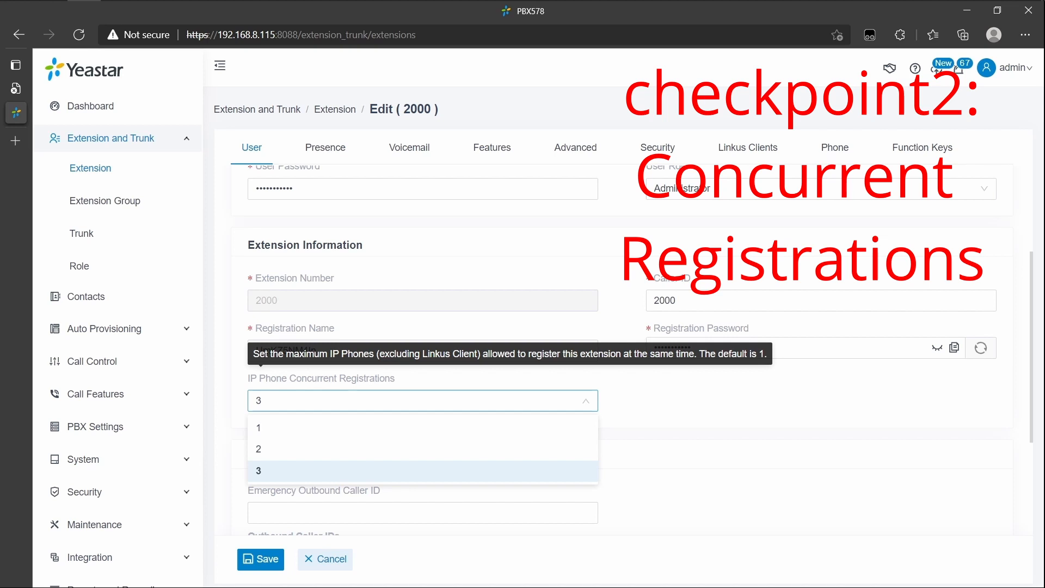
- Check the IP Phone Concurrent Registrations choices showing the limit of 3
{"action": "left_click", "coordinate": [658, 147]}
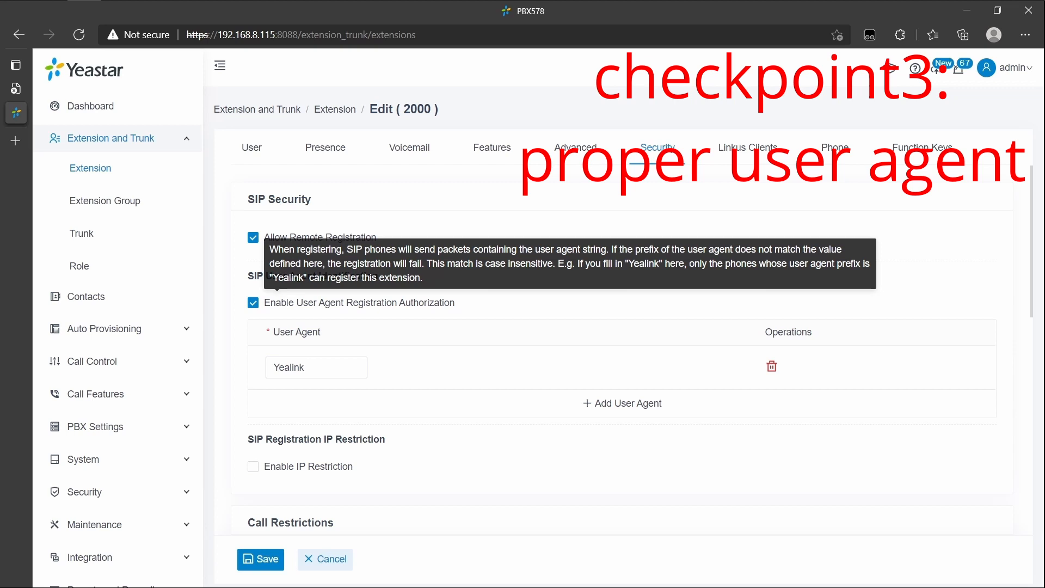
{"action": "left_click", "coordinate": [574, 147]}
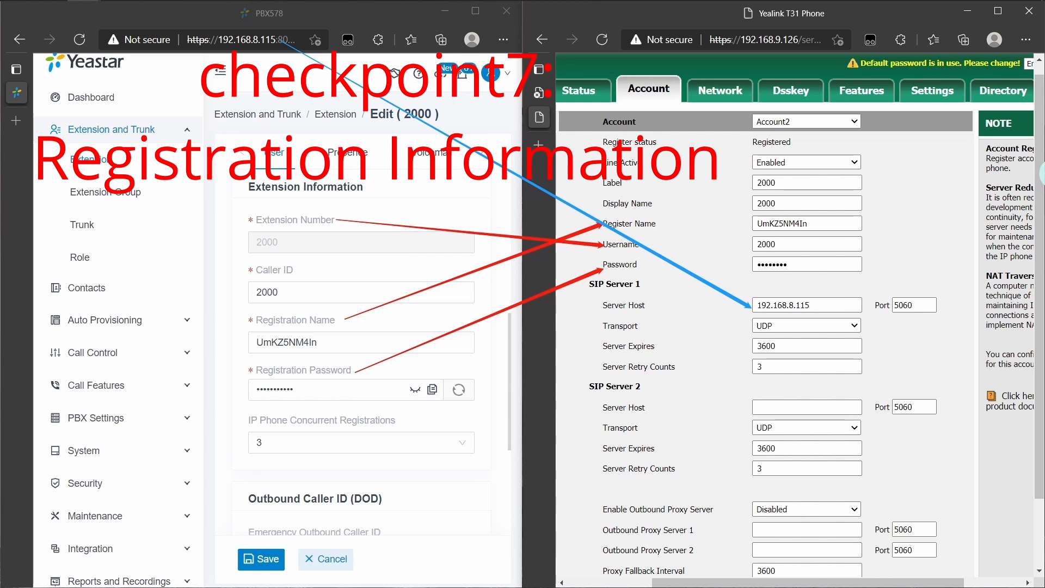
- Show extension 2000's UDP transport setting beside the Yealink Account2 page for comparison
{"action": "left_click", "coordinate": [378, 153]}
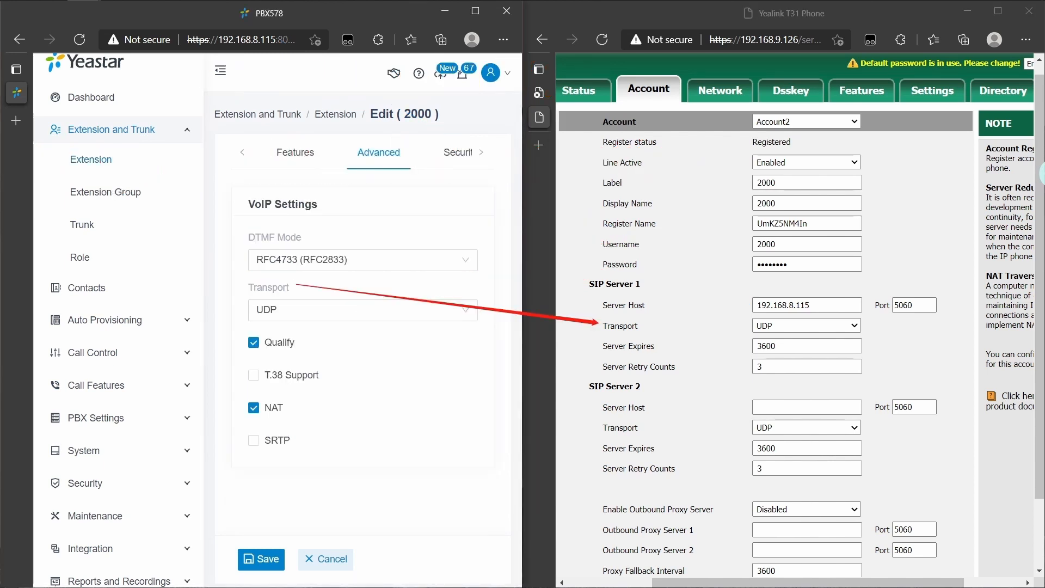